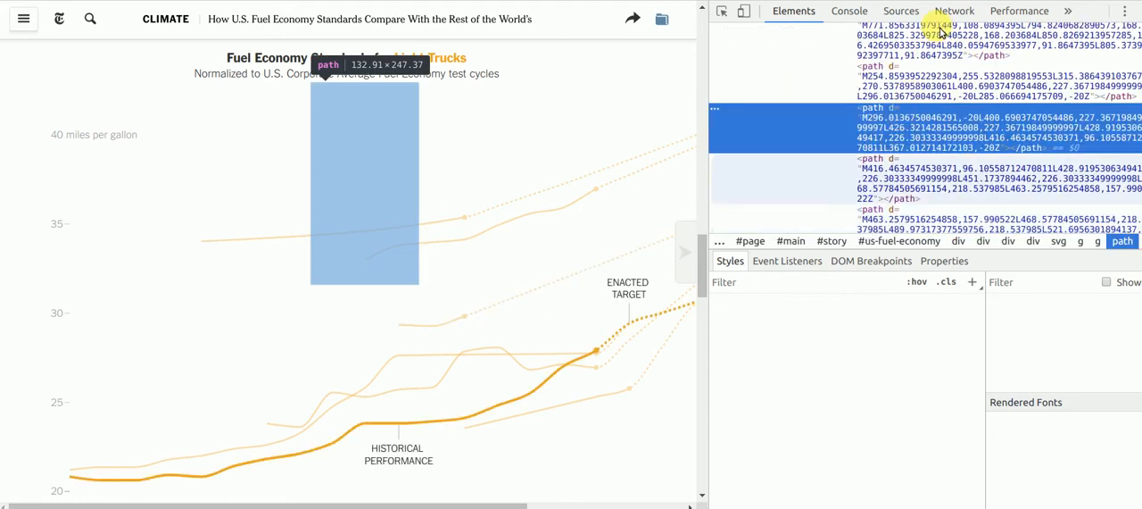
# Step: Show the page's network requests in DevTools, filtered to XHR only
pyautogui.click(954, 10)
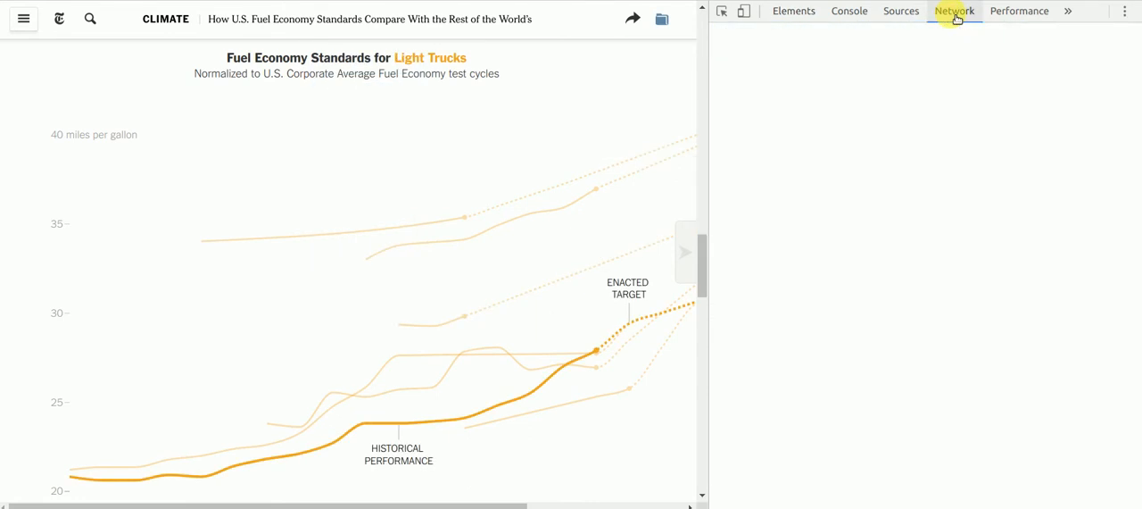
pyautogui.click(954, 11)
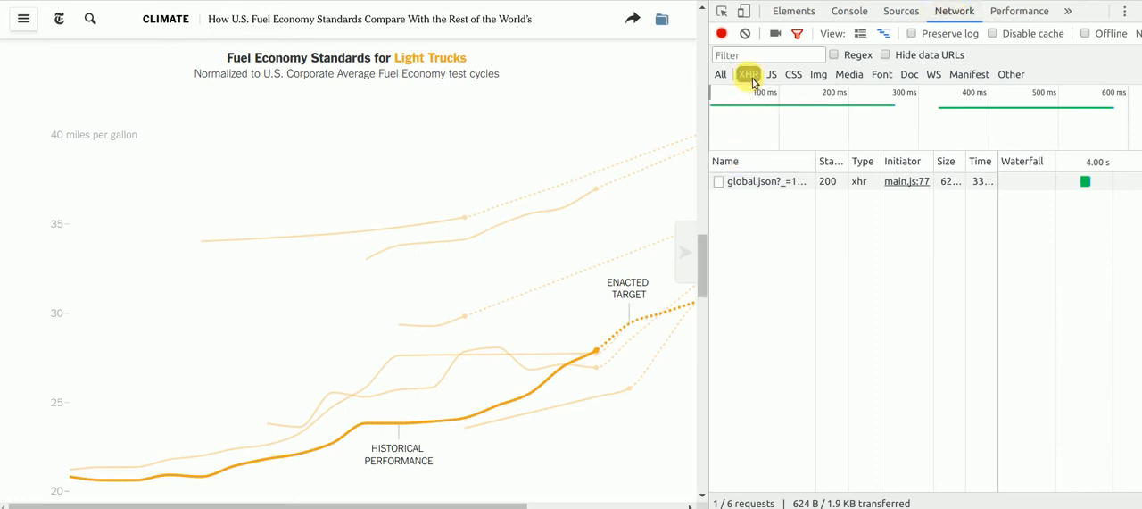
# Step: Reload the fuel-economy article and scroll until cafe-combined.csv appears among the XHR requests
pyautogui.click(747, 74)
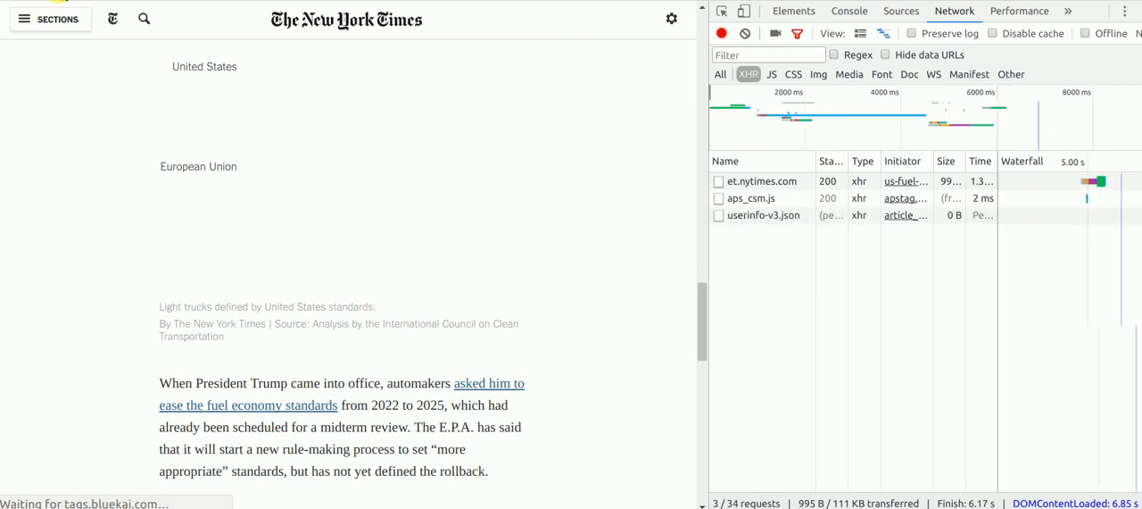
pyautogui.scroll(-3)
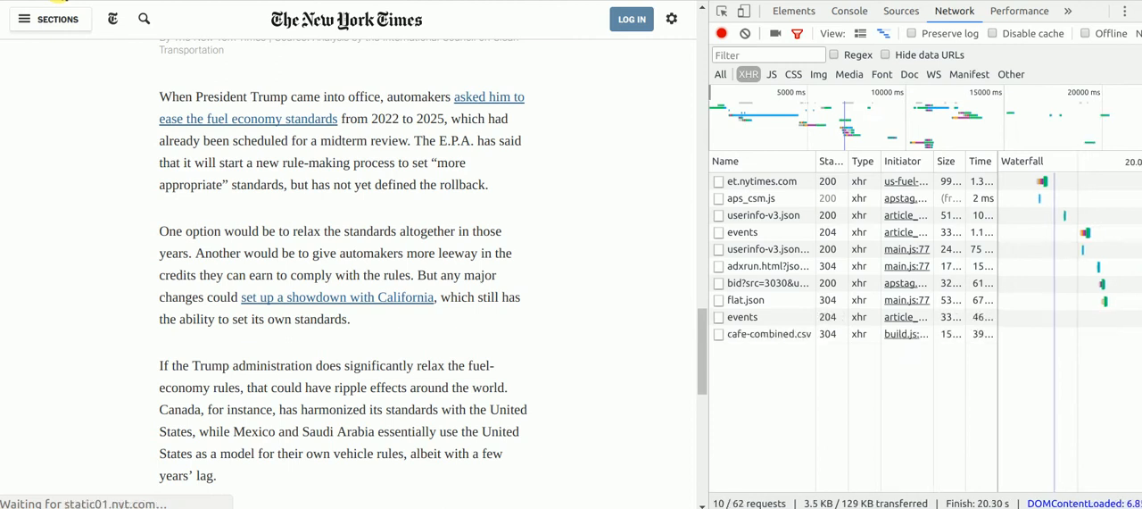
pyautogui.scroll(-3)
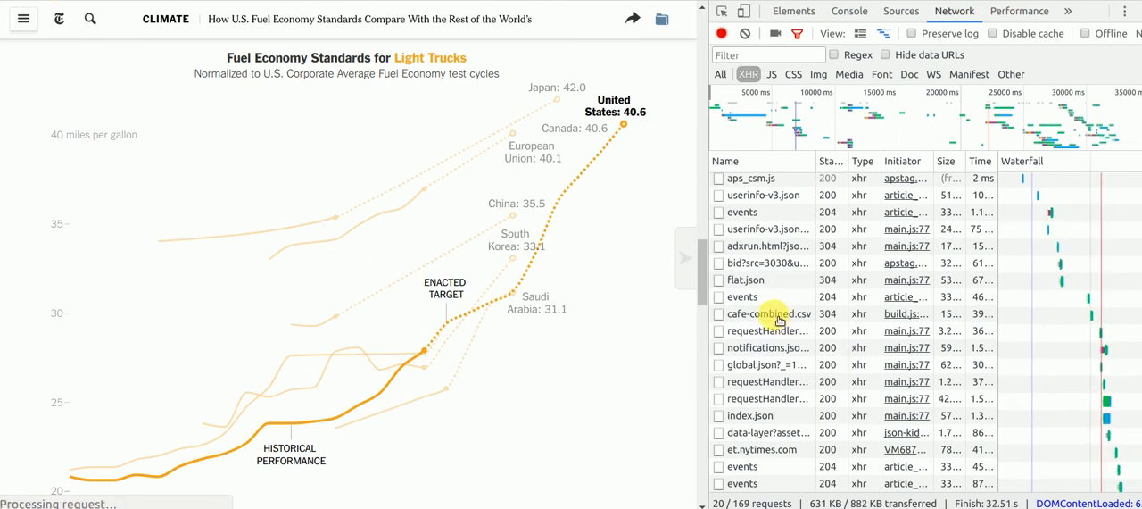
# Step: Bring up the context menu for the cafe-combined.csv request
pyautogui.rightClick(768, 313)
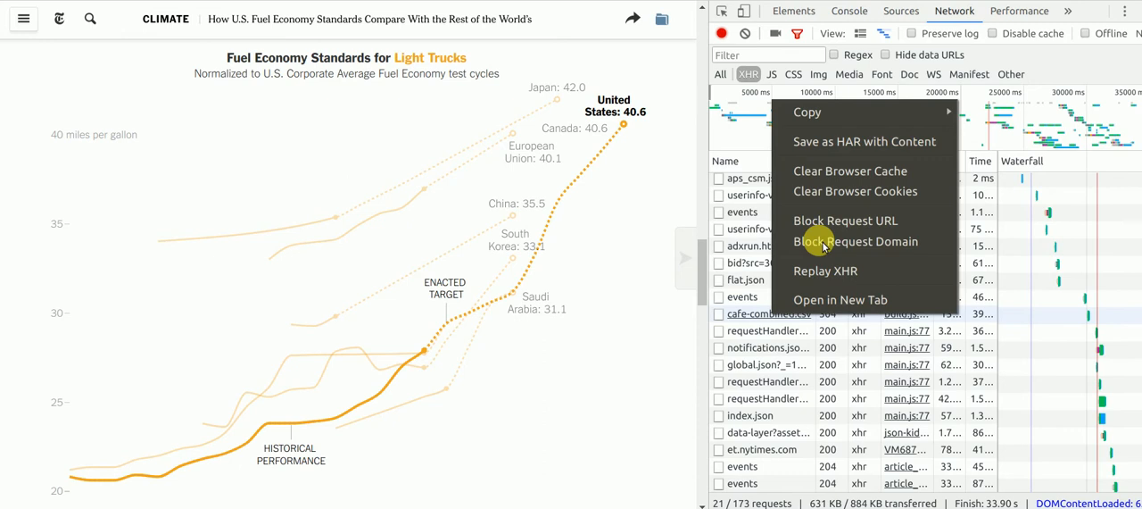
pyautogui.moveTo(808, 111)
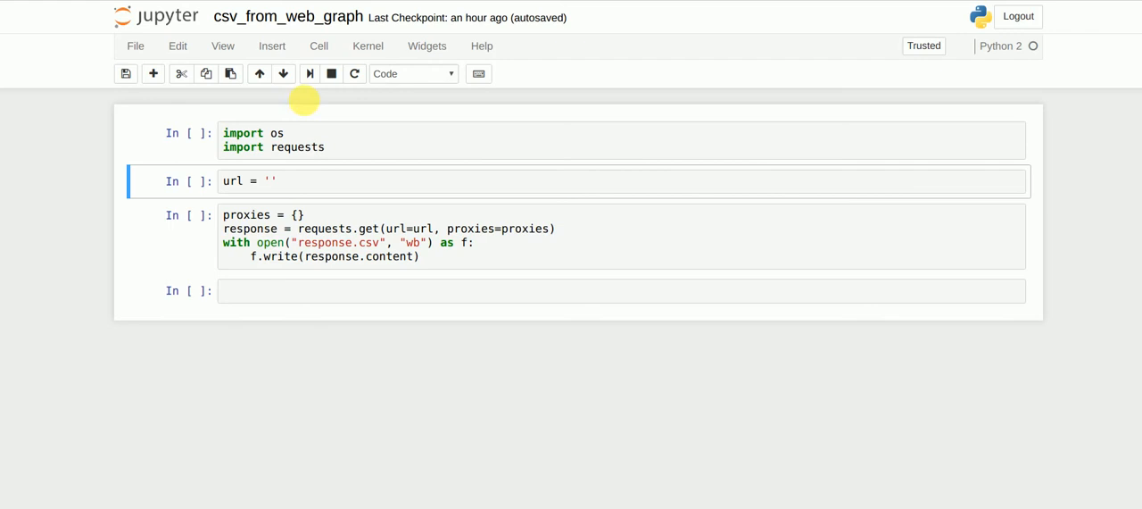
# Step: Paste the nyt.com cafe-combined.csv address into the notebook's url = '' cell
pyautogui.click(269, 181)
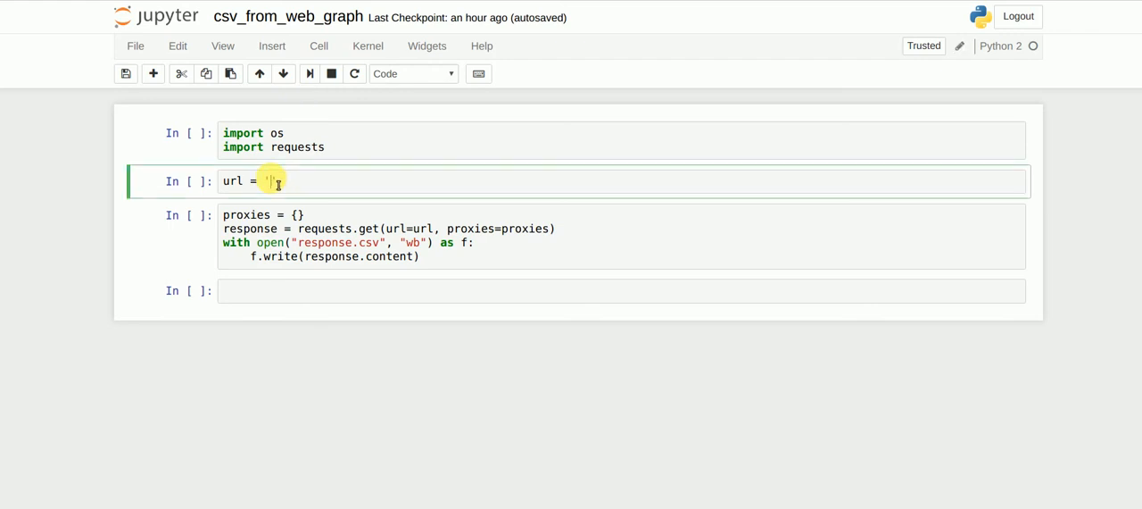
pyautogui.write("c01.nyt.com/newsgraphics/2018/03/27/fuel-economy-comparison/ce9568d54089dbe7d5516d63d0328dcbcf31cdb1/cafe-combined.csv'")
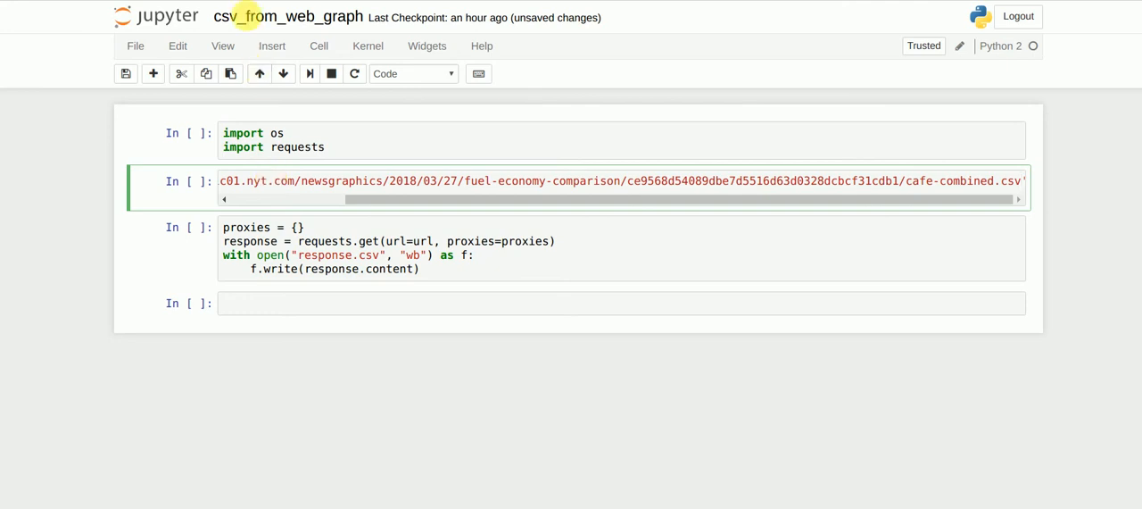
# Step: Run all three cells of csv_from_web_graph via Cell > Run All
pyautogui.click(318, 46)
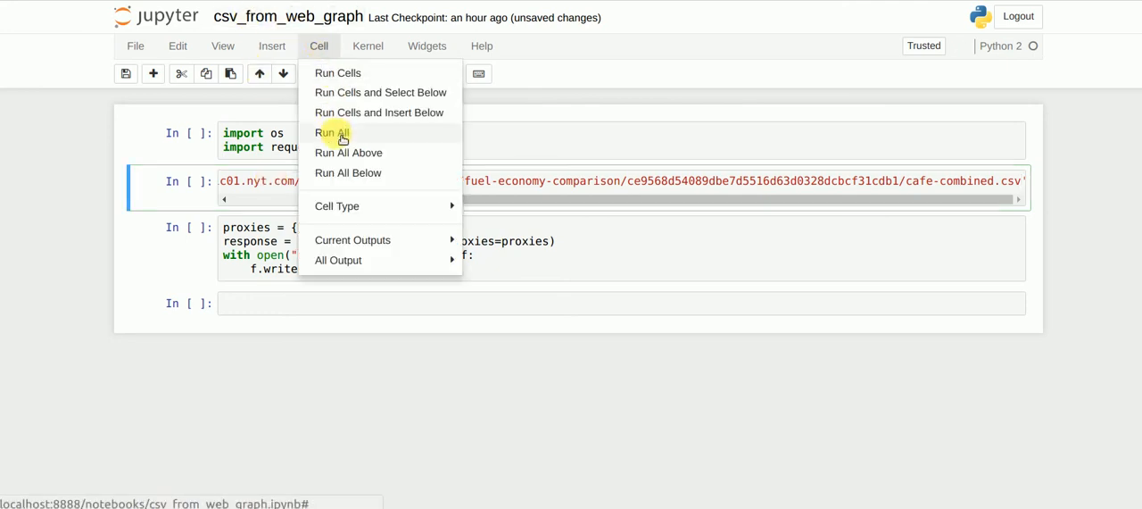
pyautogui.click(332, 132)
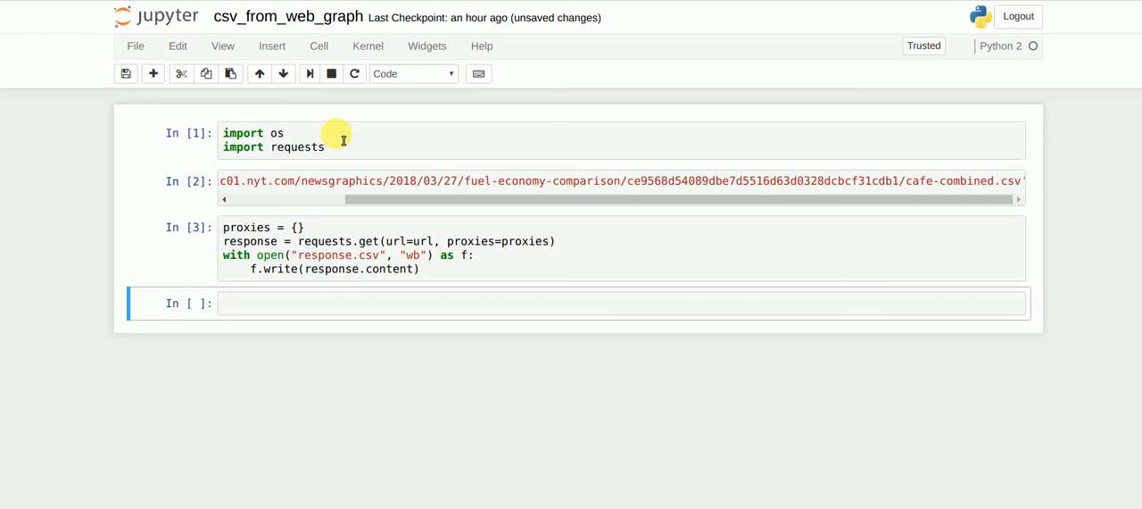
pyautogui.moveTo(85, 45)
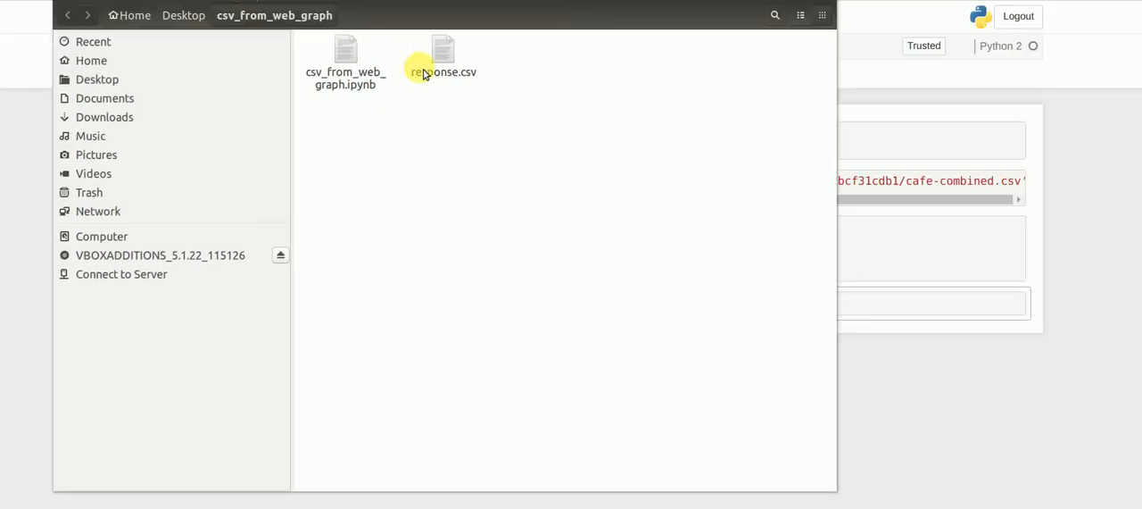
# Step: Bring up the open options for response.csv in the csv_from_web_graph folder
pyautogui.rightClick(444, 54)
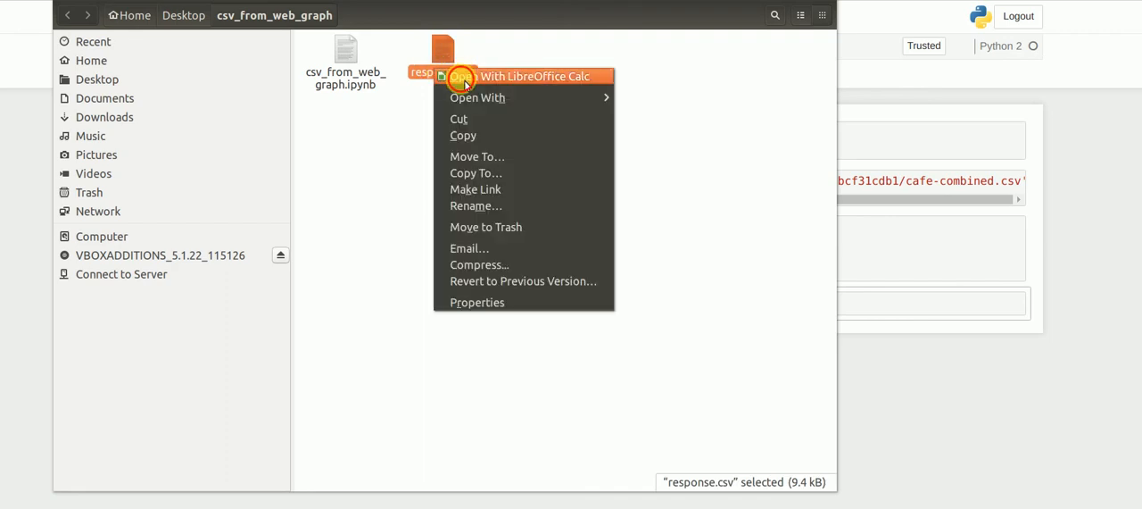